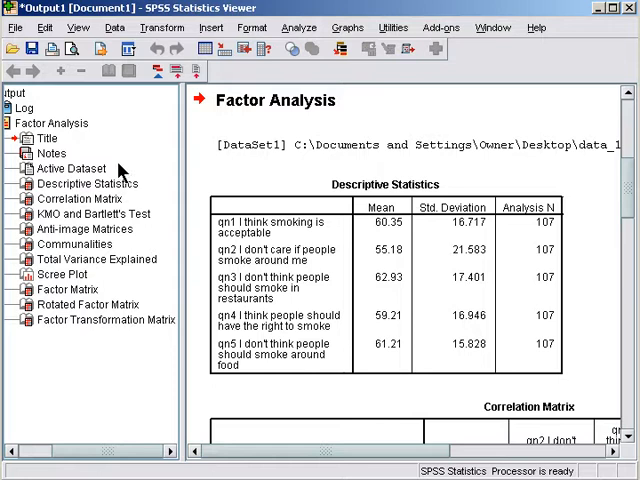
mouse_move(32, 252)
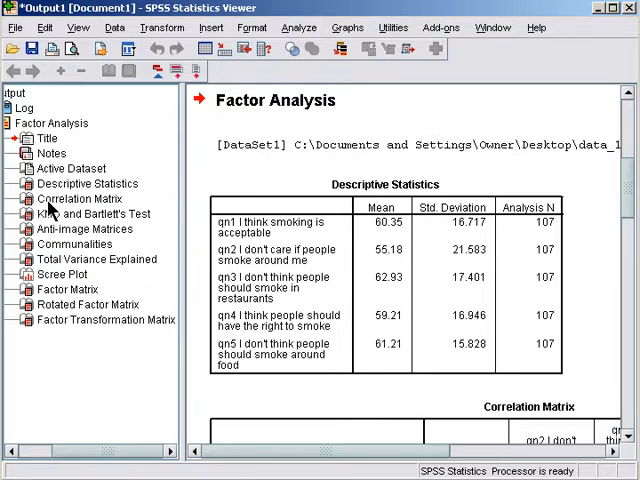
- Jump to the Scree Plot and Rotated Factor Matrix in the outline, then back to Descriptive Statistics
left_click(62, 274)
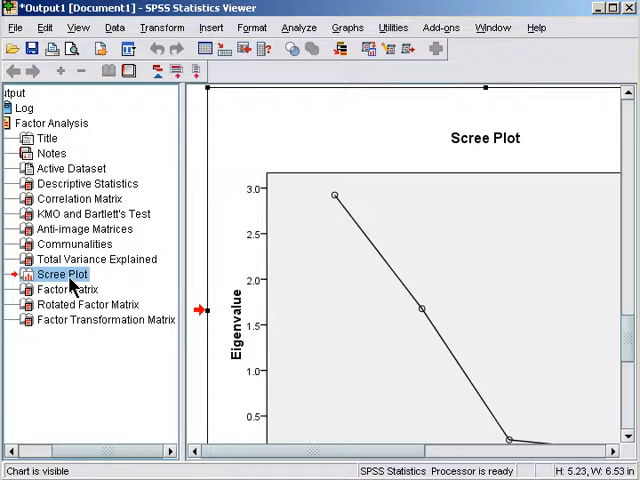
left_click(88, 304)
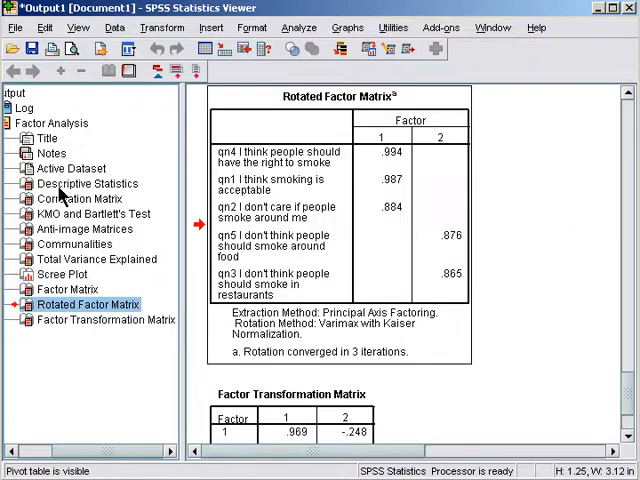
left_click(86, 184)
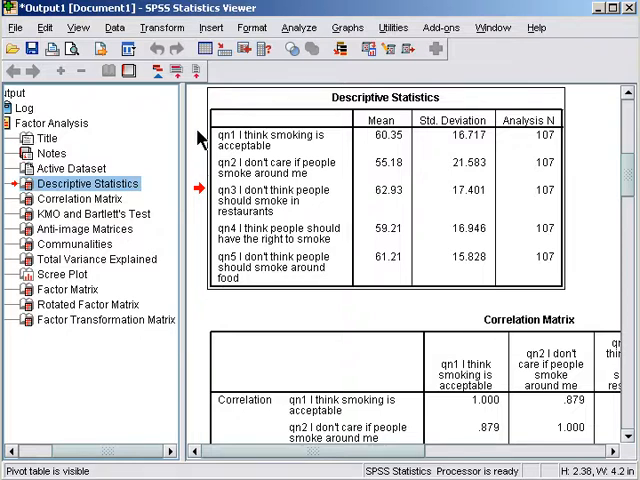
mouse_move(560, 156)
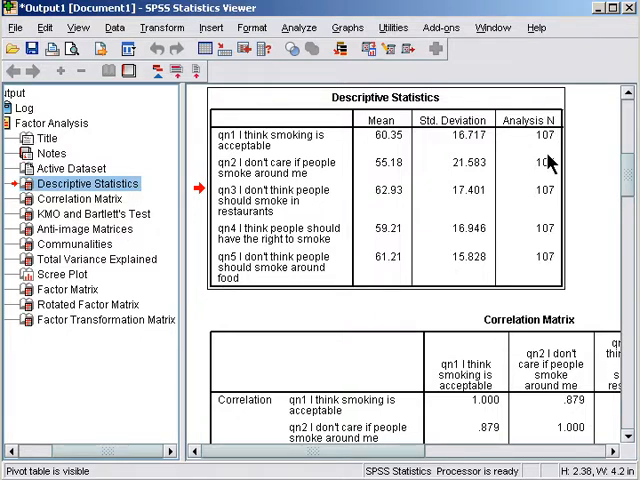
mouse_move(528, 120)
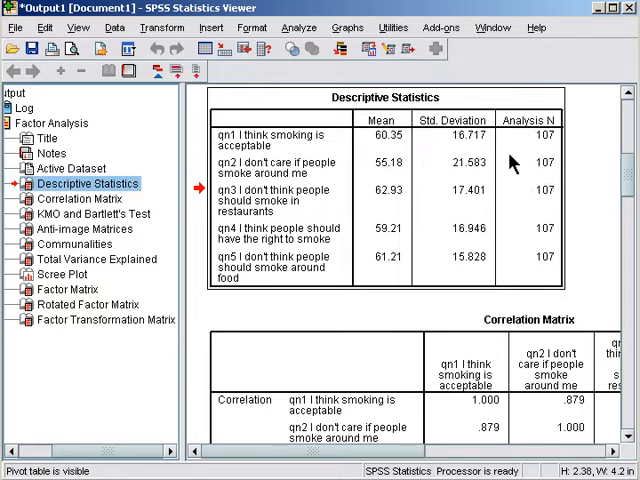
mouse_move(480, 140)
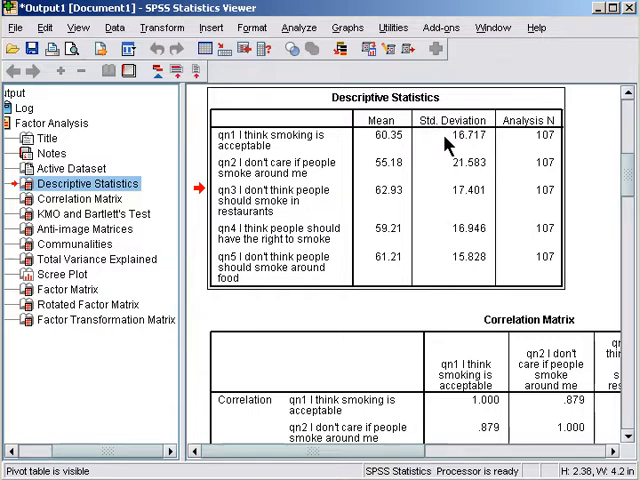
mouse_move(496, 184)
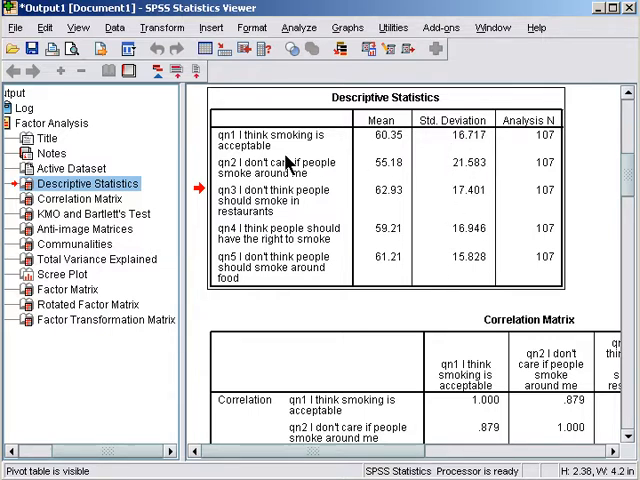
mouse_move(436, 420)
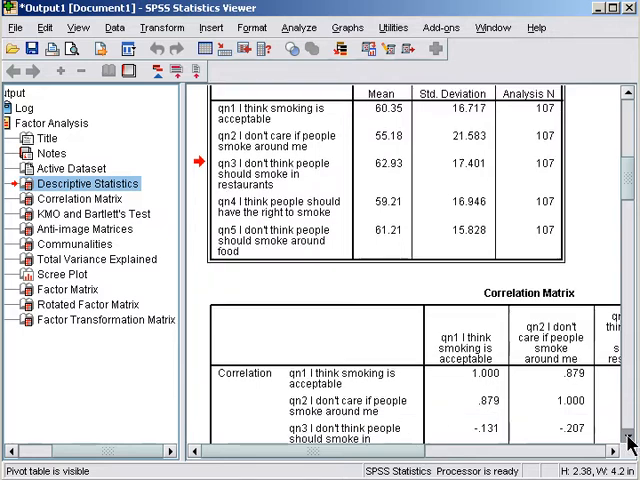
- Scroll through the Correlation Matrix to see all five smoking-item columns, e.g. .982 for qn1–qn4
scroll("down", 3)
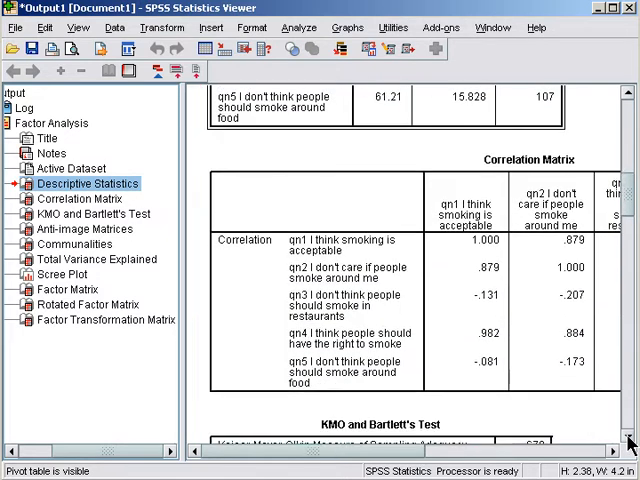
scroll("right", 3)
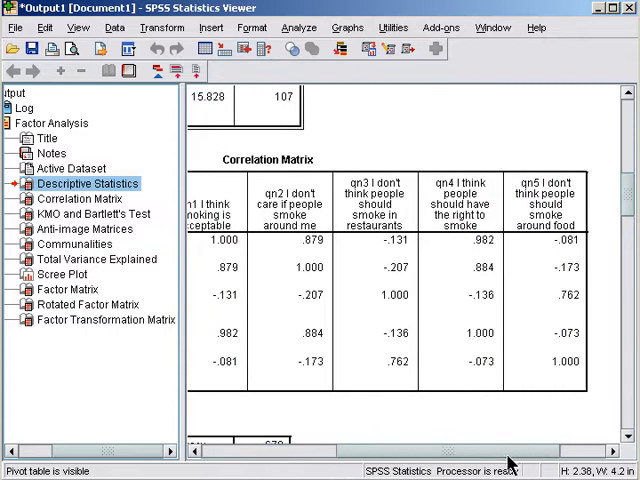
mouse_move(456, 324)
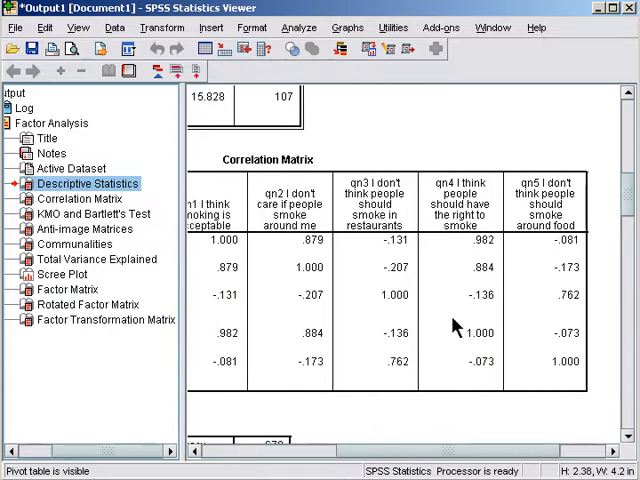
mouse_move(348, 224)
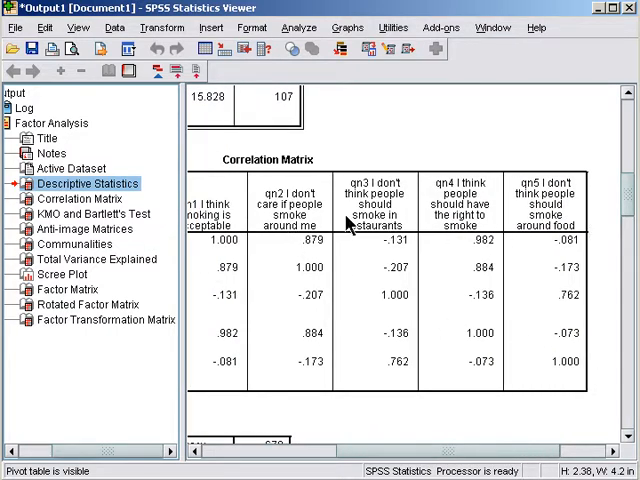
mouse_move(580, 344)
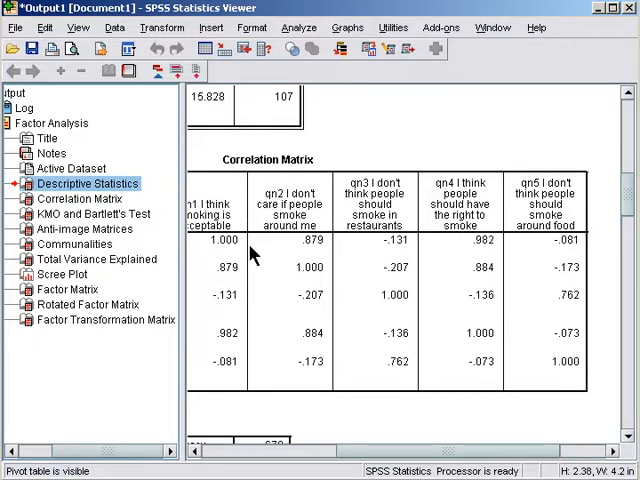
mouse_move(560, 352)
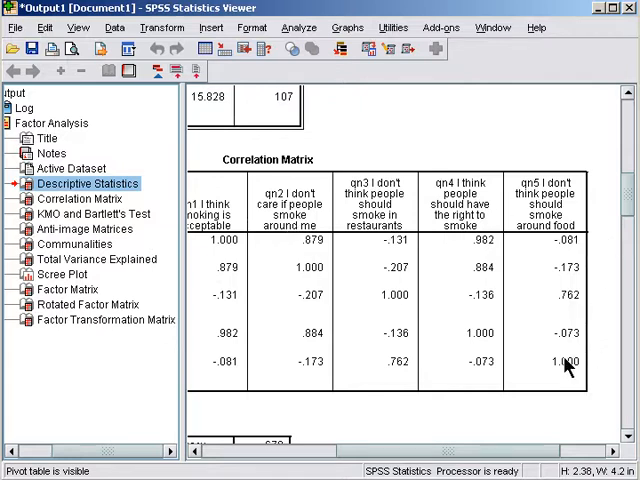
mouse_move(304, 236)
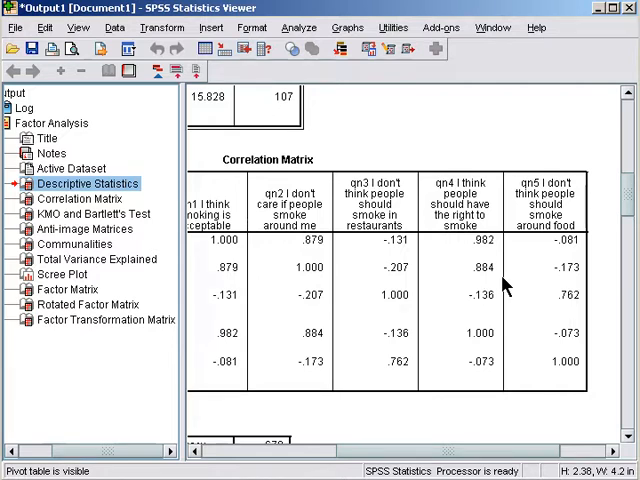
mouse_move(558, 312)
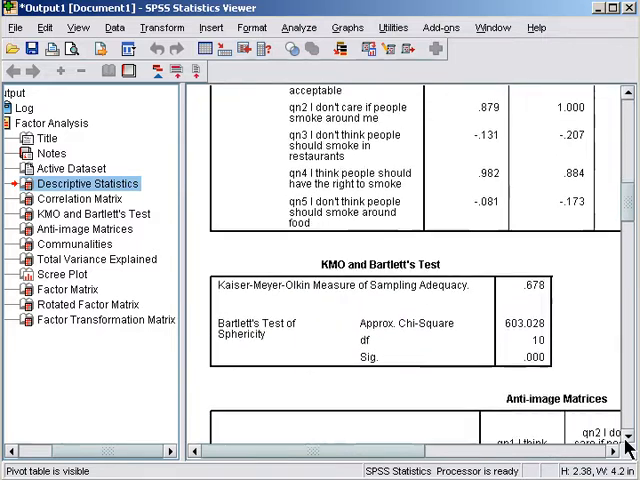
scroll("down", 3)
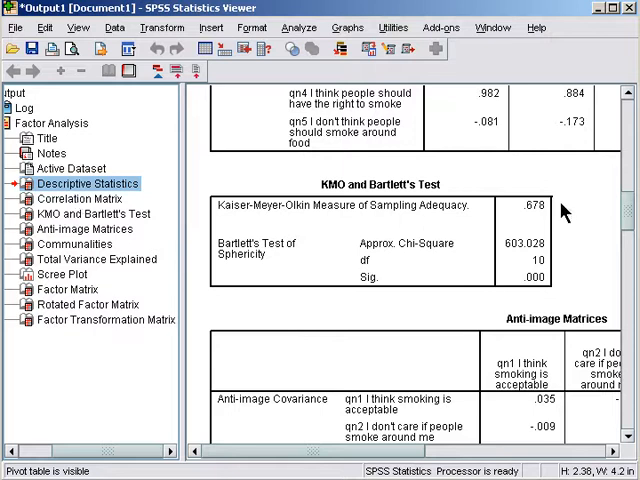
mouse_move(550, 210)
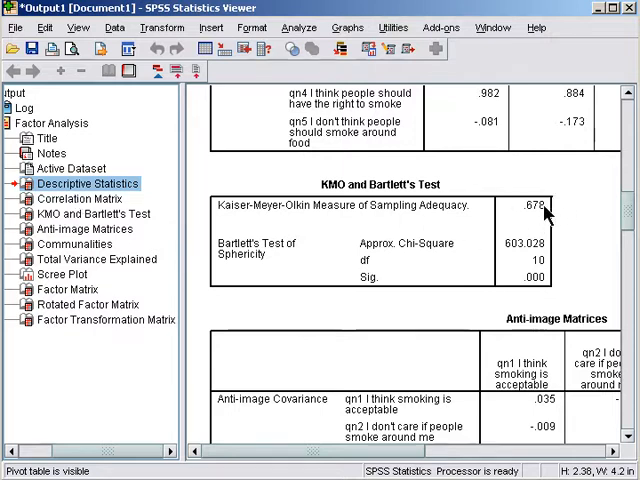
mouse_move(540, 196)
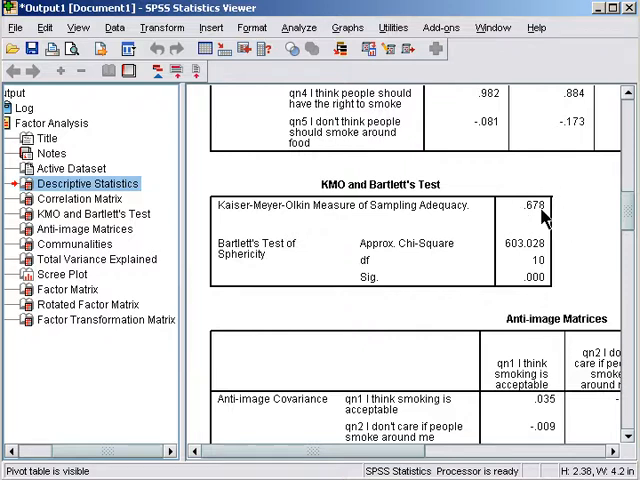
mouse_move(544, 210)
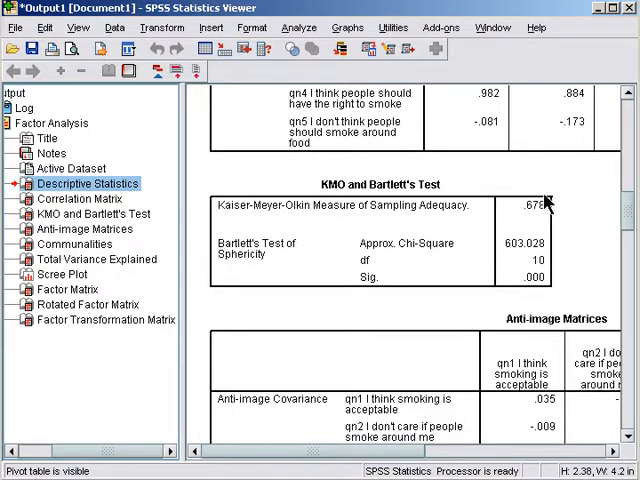
mouse_move(544, 284)
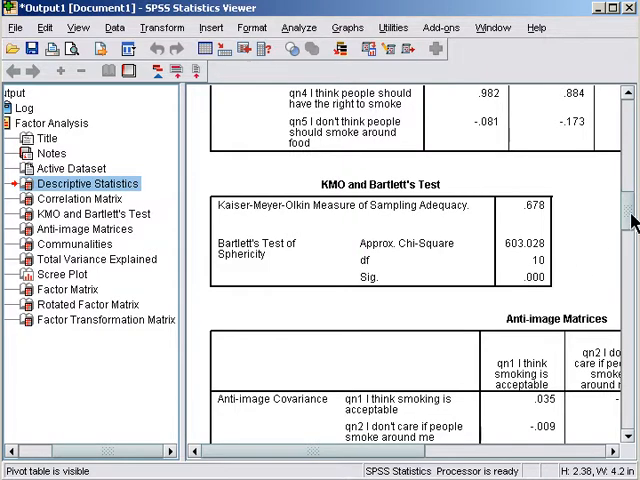
- Scroll to the Anti-image Correlation matrix with sampling adequacy values .678 for qn1 and .918 for qn4
scroll("down", 3)
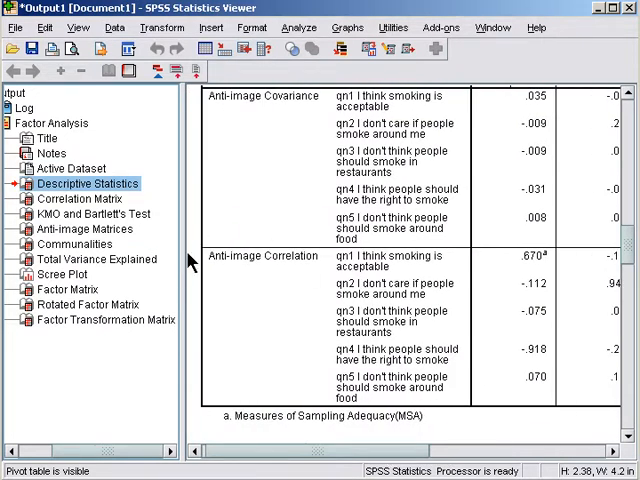
scroll("right", 3)
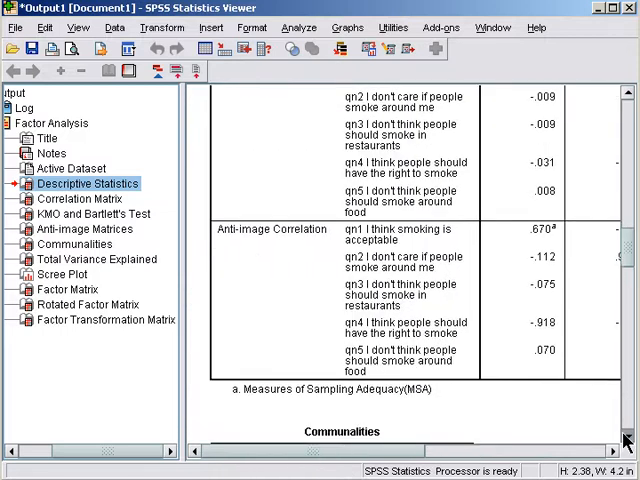
- Scroll down to the Communalities table with extraction values .976 for qn1 and .803 for qn2
scroll("down", 3)
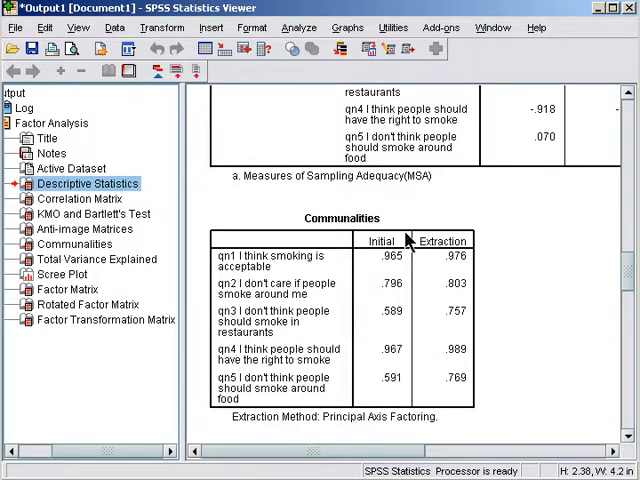
mouse_move(350, 424)
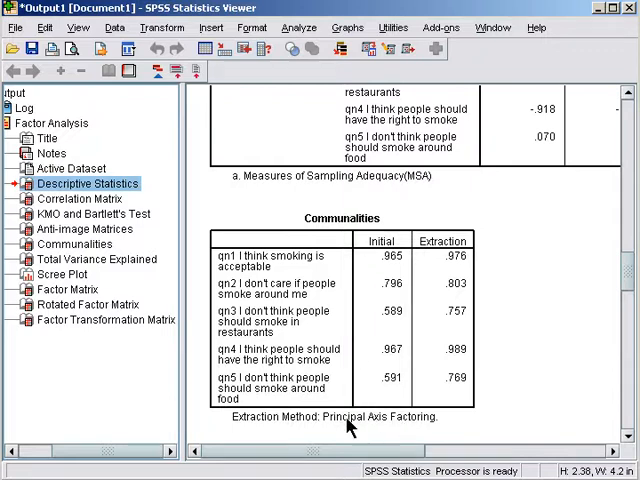
mouse_move(380, 280)
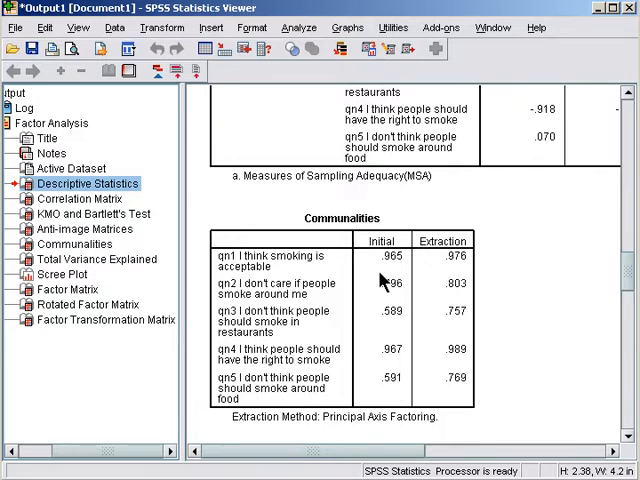
mouse_move(438, 398)
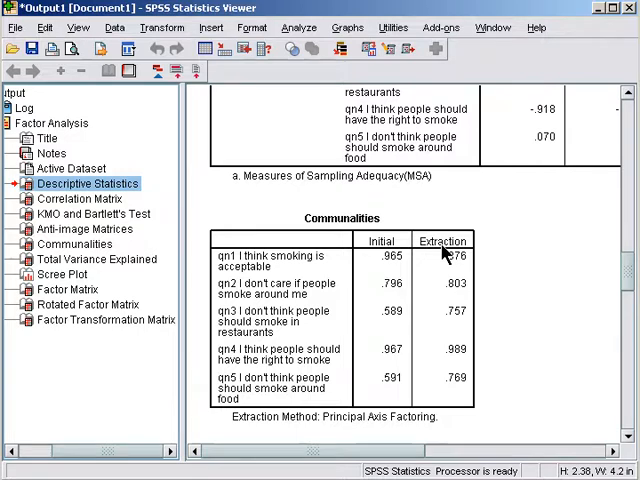
mouse_move(444, 258)
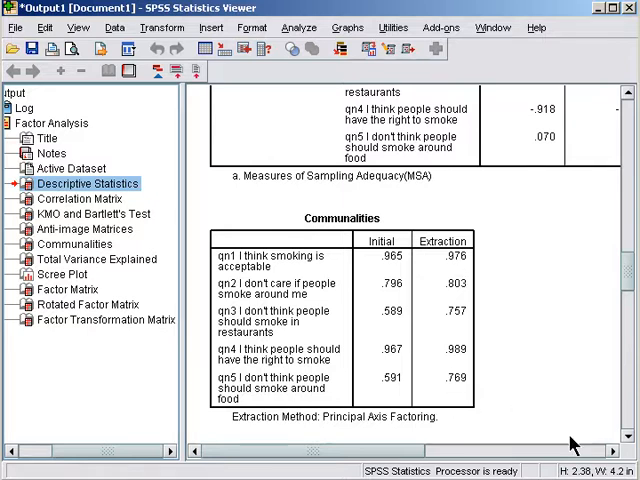
scroll("down", 3)
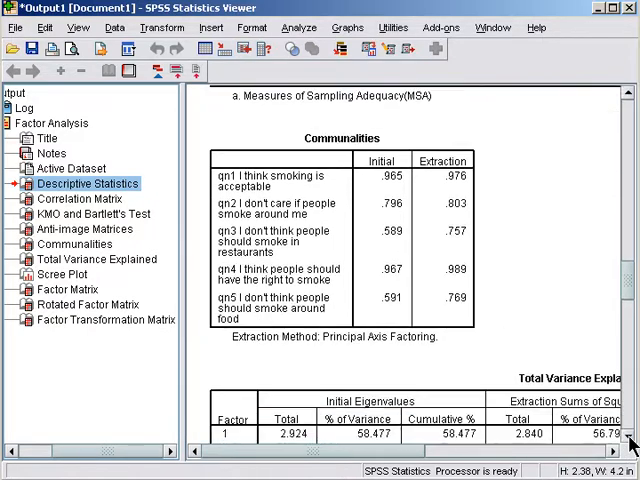
- Scroll down to Total Variance Explained showing eigenvalues 2.924 and 1.677 for factors 1 and 2
scroll("down", 3)
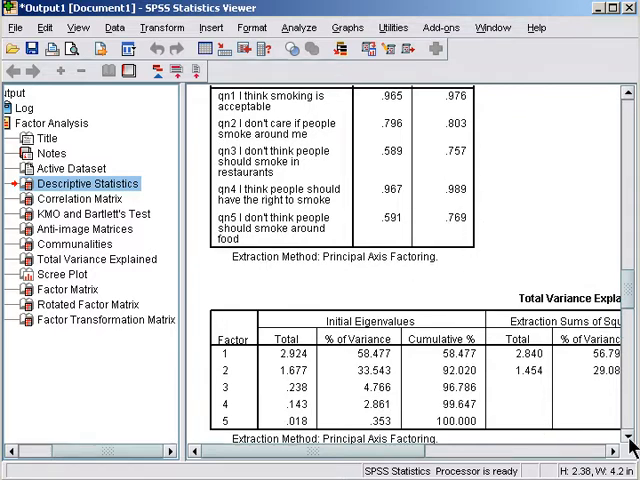
scroll("down", 3)
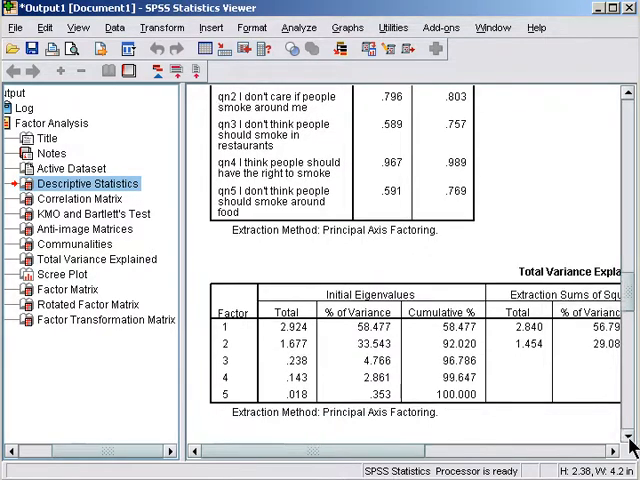
scroll("down", 3)
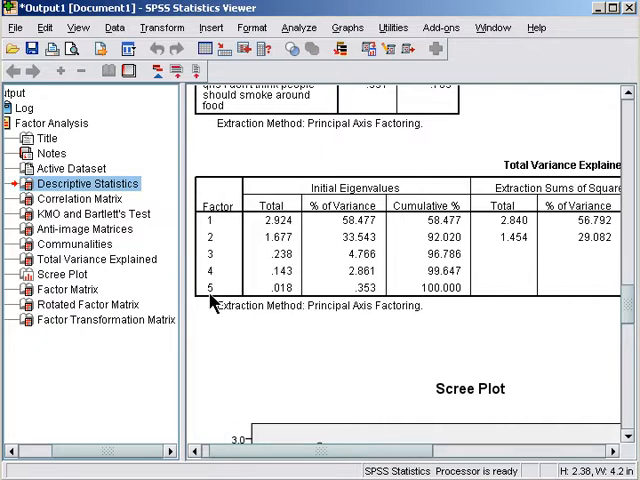
mouse_move(296, 236)
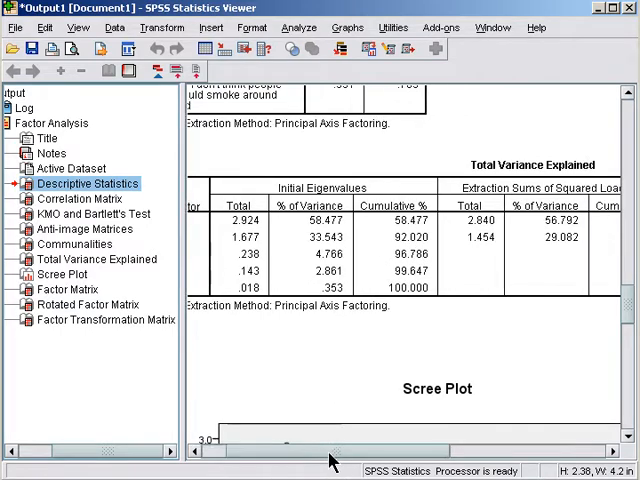
- Scroll right to the extraction sums of squared loadings, 2.840 and 1.454, cumulatively 85.874% of variance
scroll("right", 3)
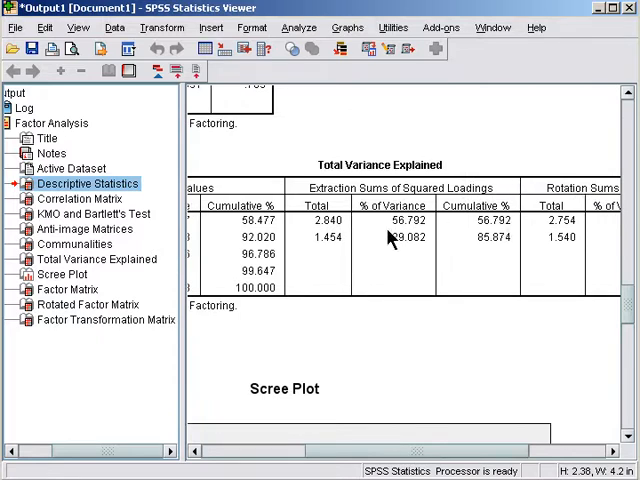
mouse_move(516, 246)
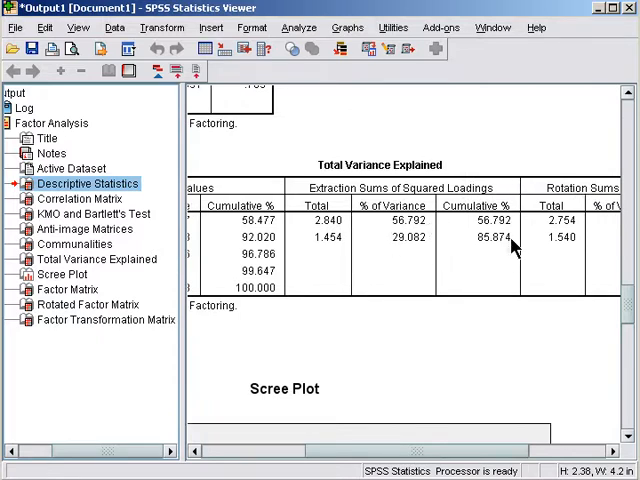
mouse_move(478, 236)
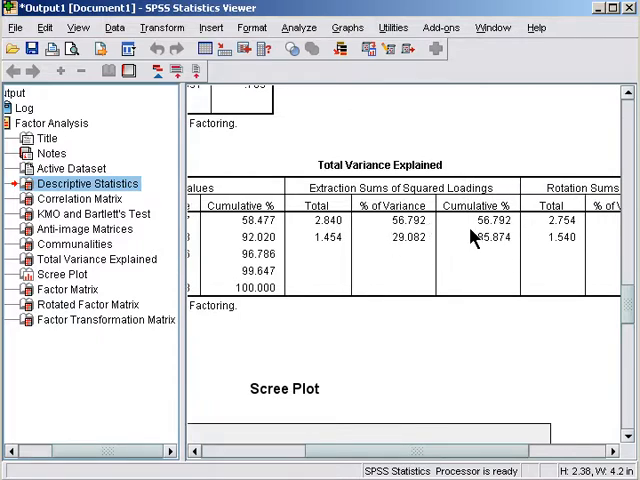
mouse_move(476, 364)
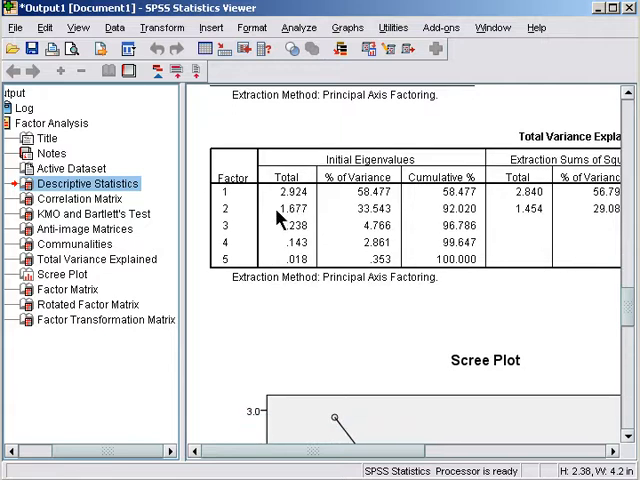
mouse_move(310, 210)
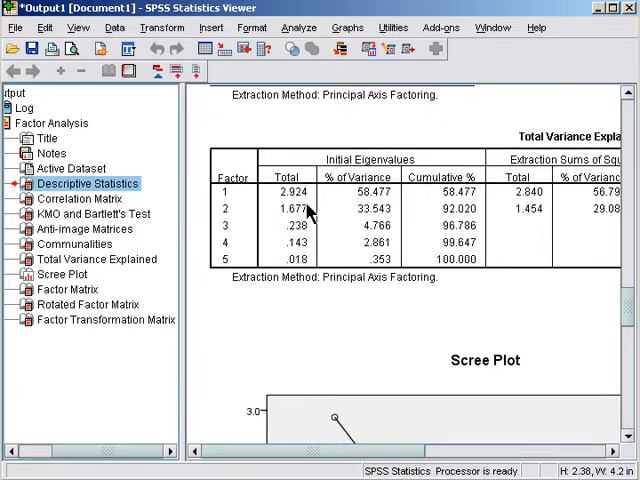
mouse_move(292, 218)
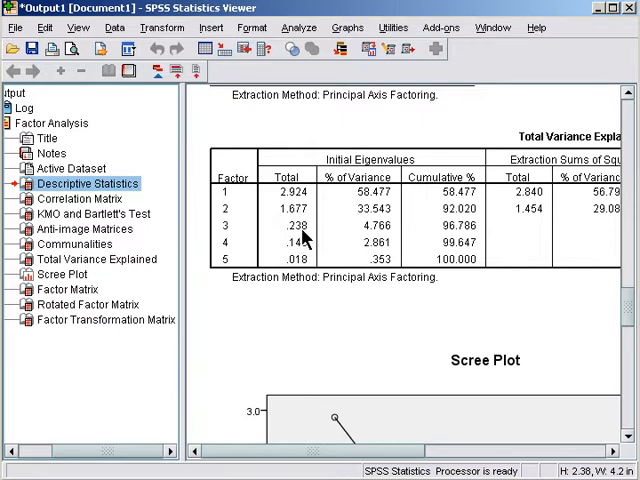
mouse_move(308, 228)
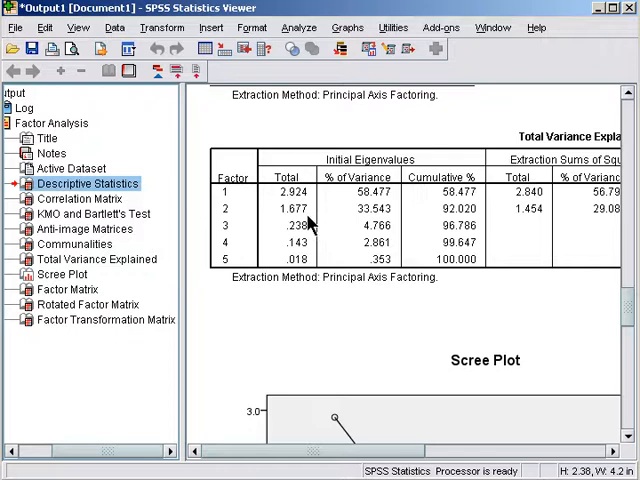
mouse_move(248, 224)
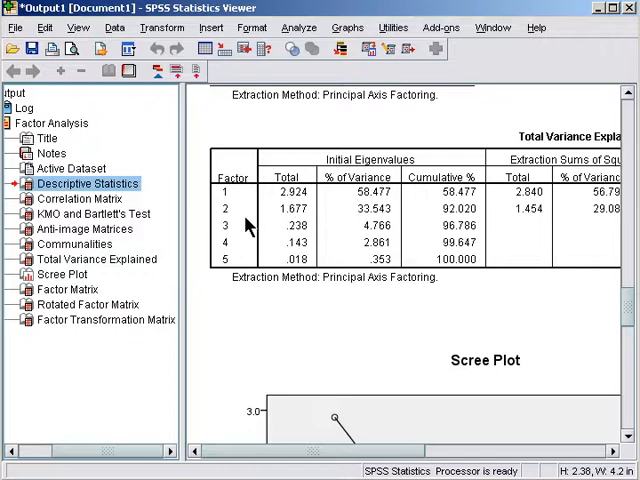
mouse_move(292, 224)
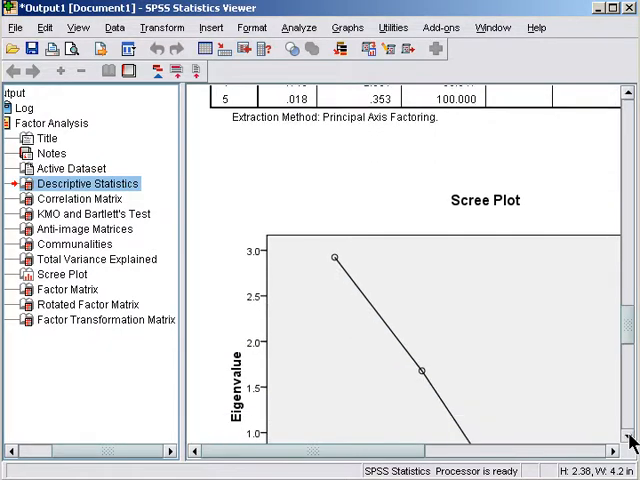
- Scroll past the Scree Plot to the Factor Matrix, two factors extracted in 10 iterations
scroll("down", 3)
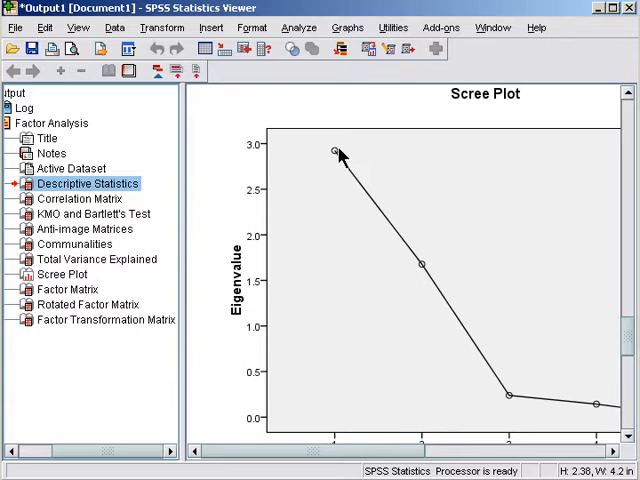
mouse_move(448, 268)
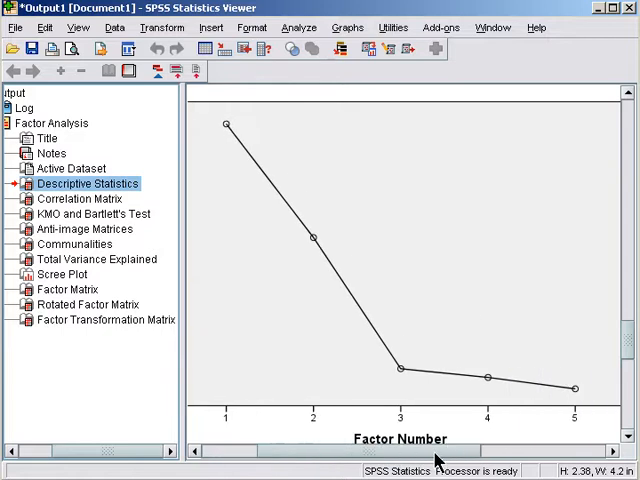
mouse_move(384, 380)
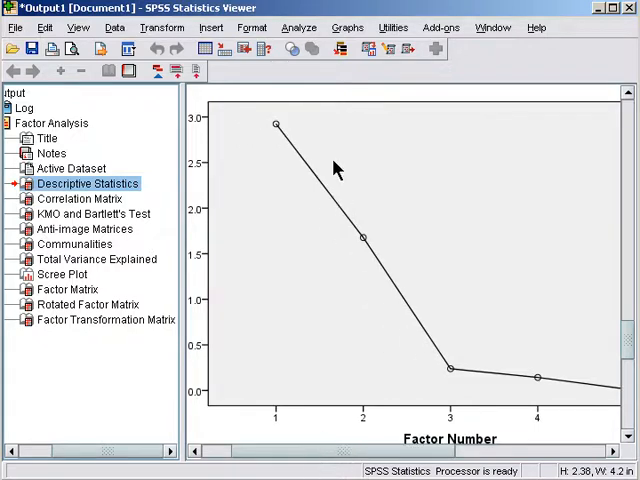
mouse_move(372, 250)
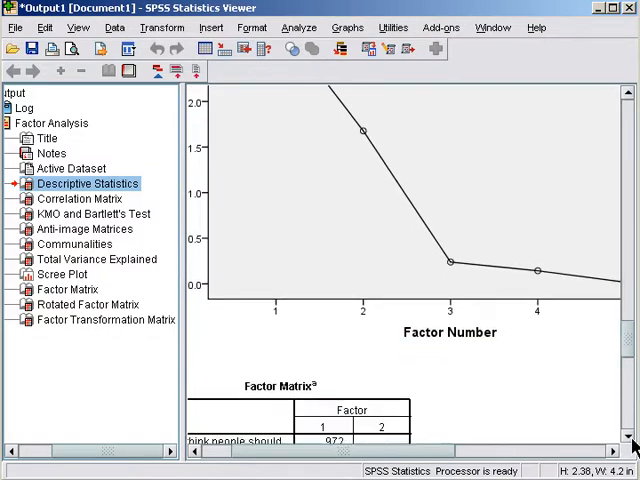
scroll("down", 3)
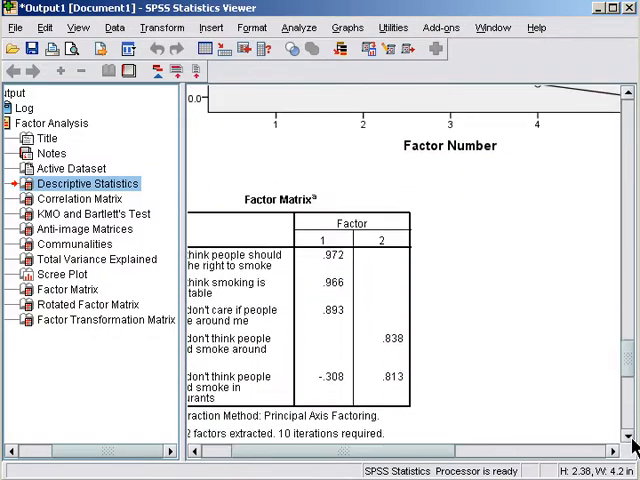
scroll("right", 3)
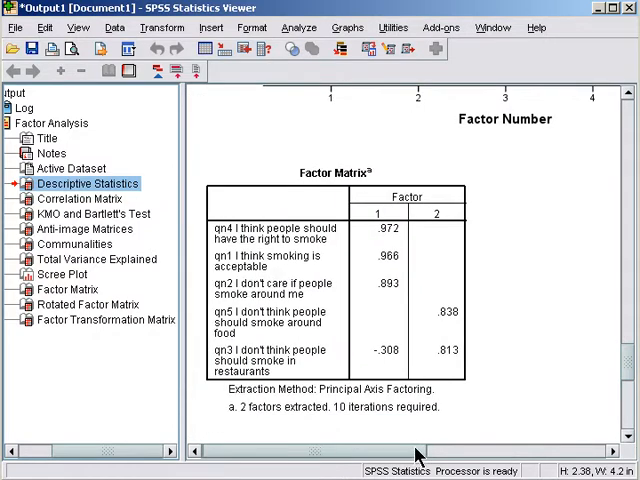
scroll("down", 3)
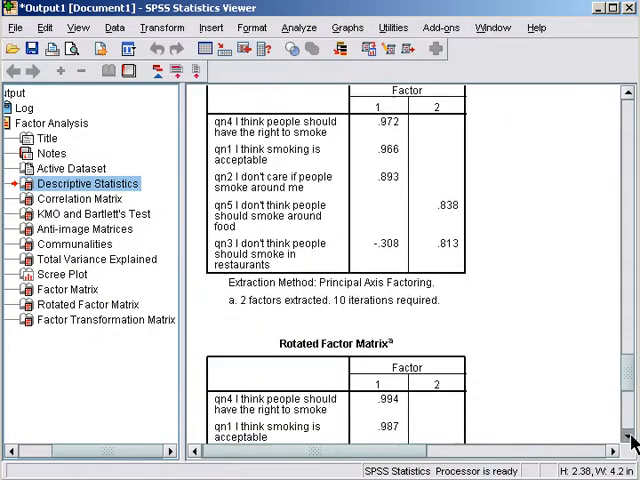
- Scroll to the full Rotated Factor Matrix with Varimax loadings like .994 for qn4, converged in 3 iterations
scroll("down", 3)
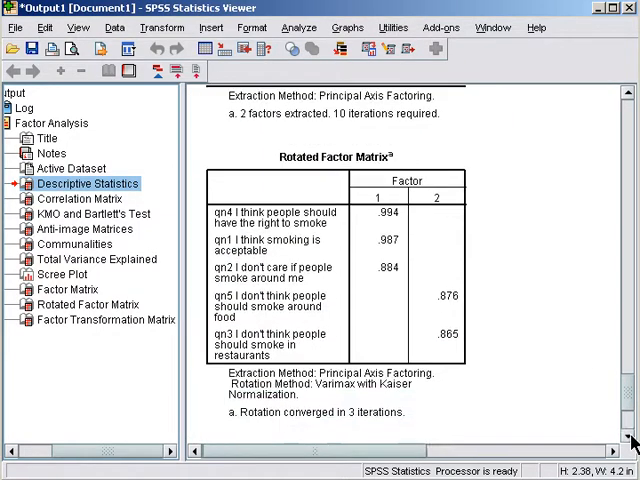
scroll("down", 3)
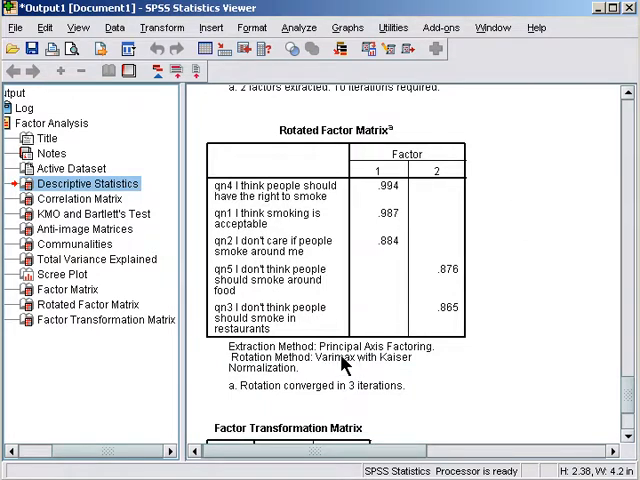
mouse_move(336, 368)
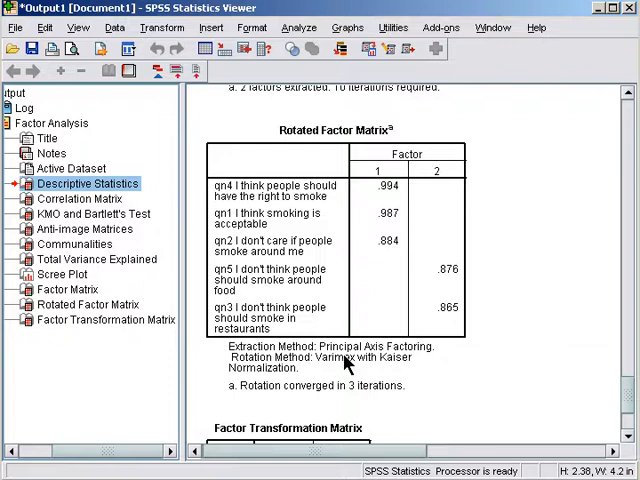
mouse_move(348, 386)
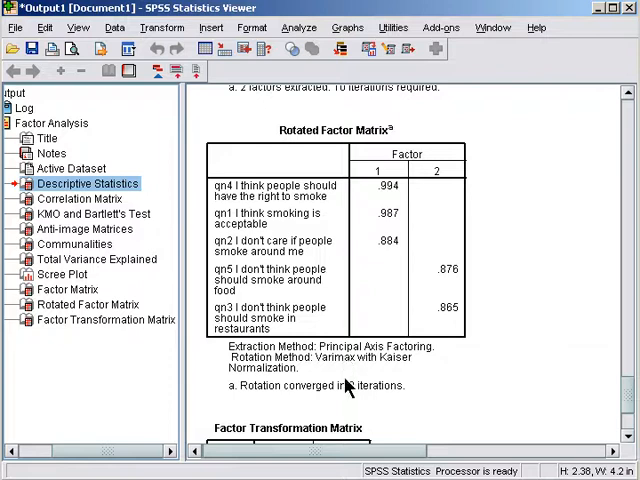
mouse_move(344, 384)
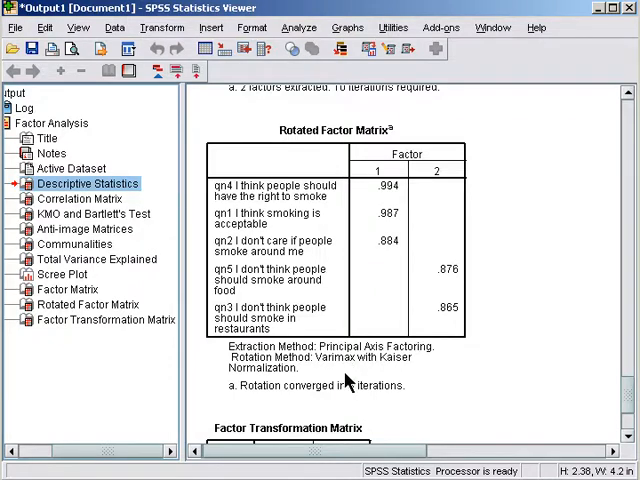